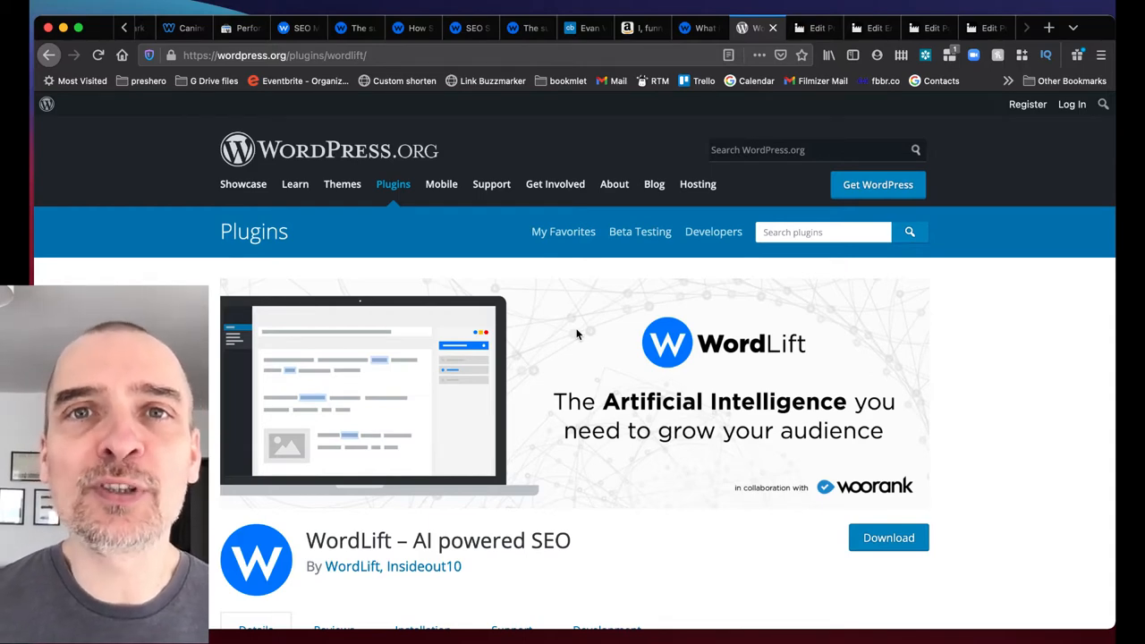
pyautogui.moveTo(640, 519)
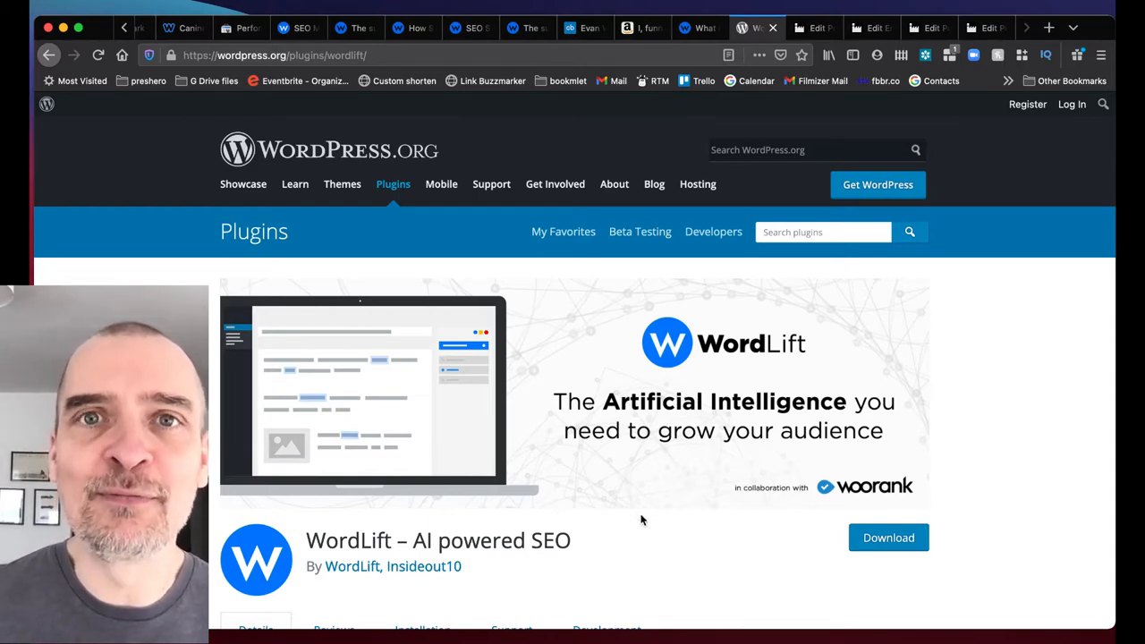
# Step: Scroll the WordLift plugin page to its details: version 3.29.0, tested up to 5.7
pyautogui.scroll(-3)
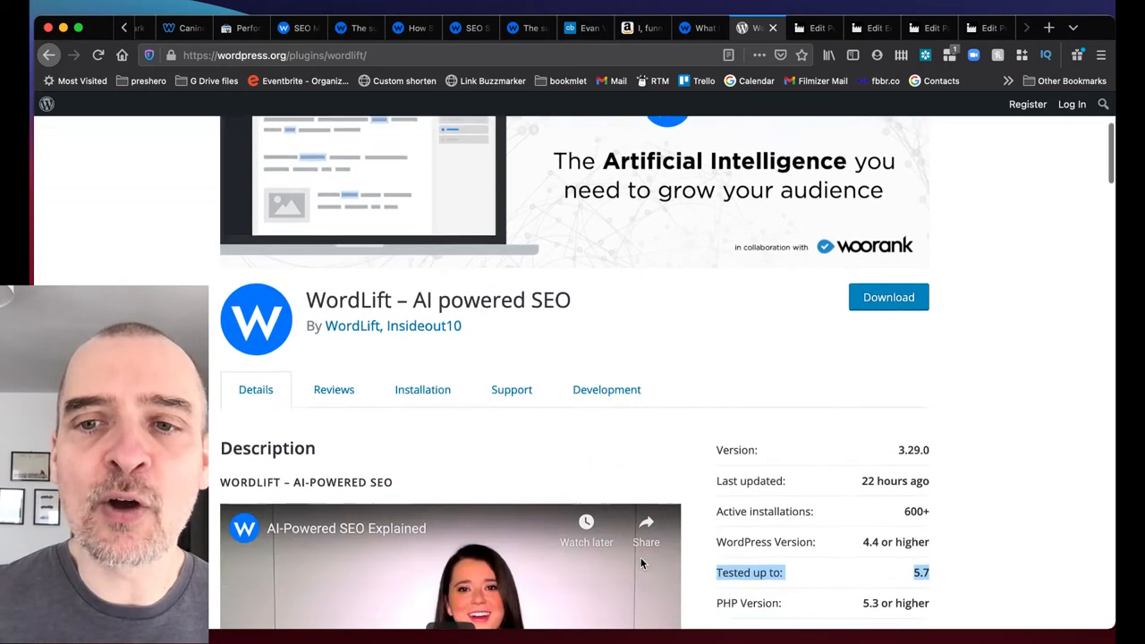
pyautogui.scroll(-3)
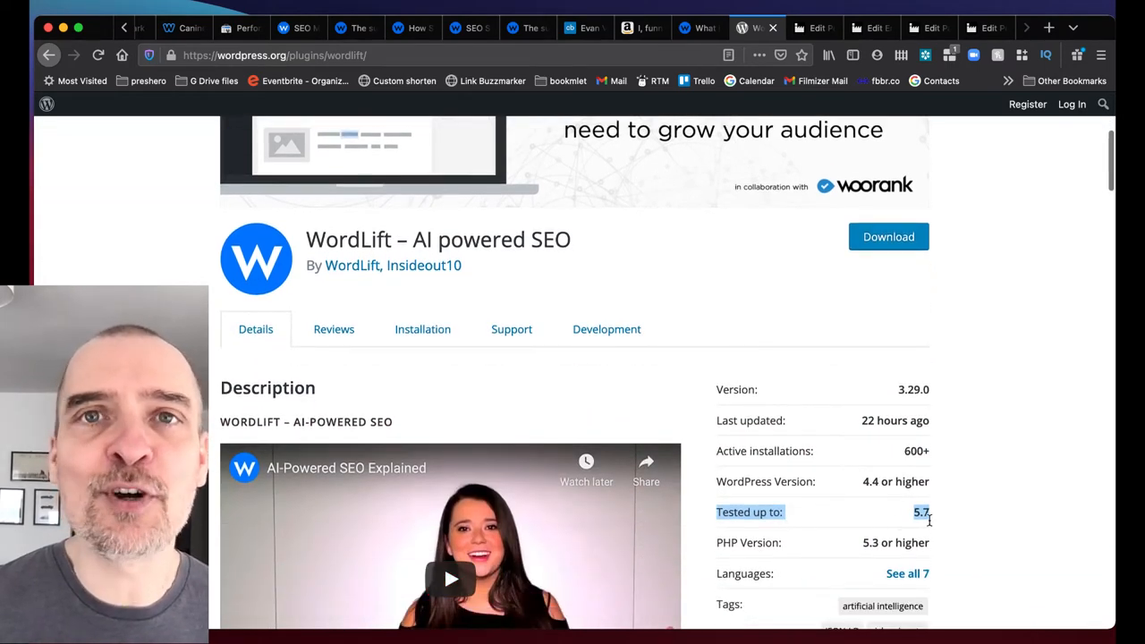
pyautogui.moveTo(930, 526)
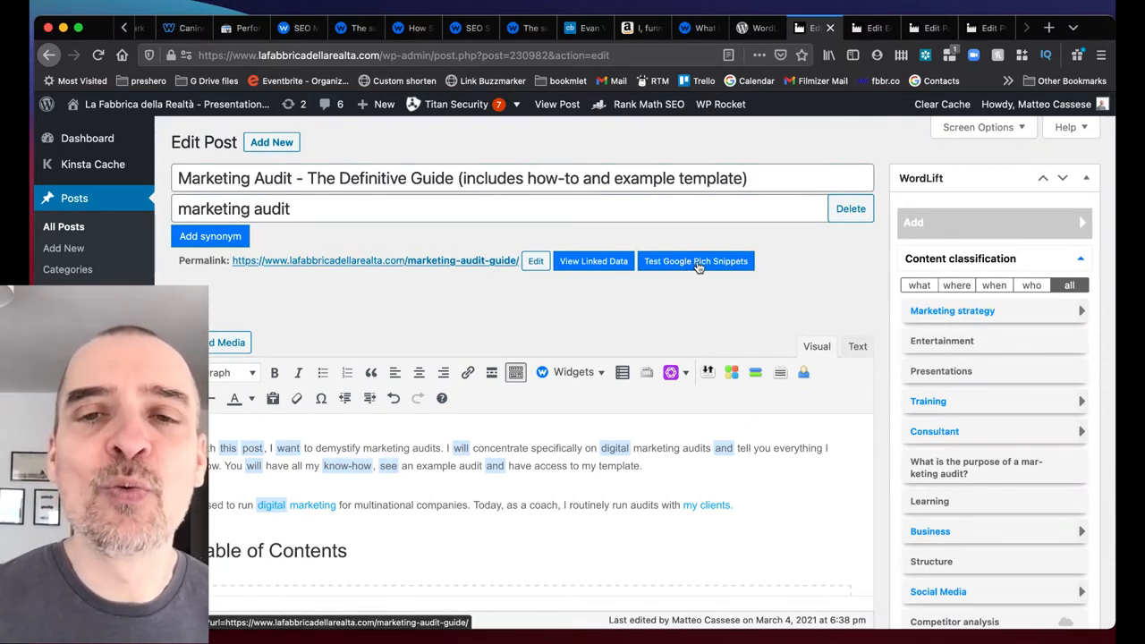
# Step: Run Google's Rich Results Test on the Marketing Audit guide post
pyautogui.click(696, 261)
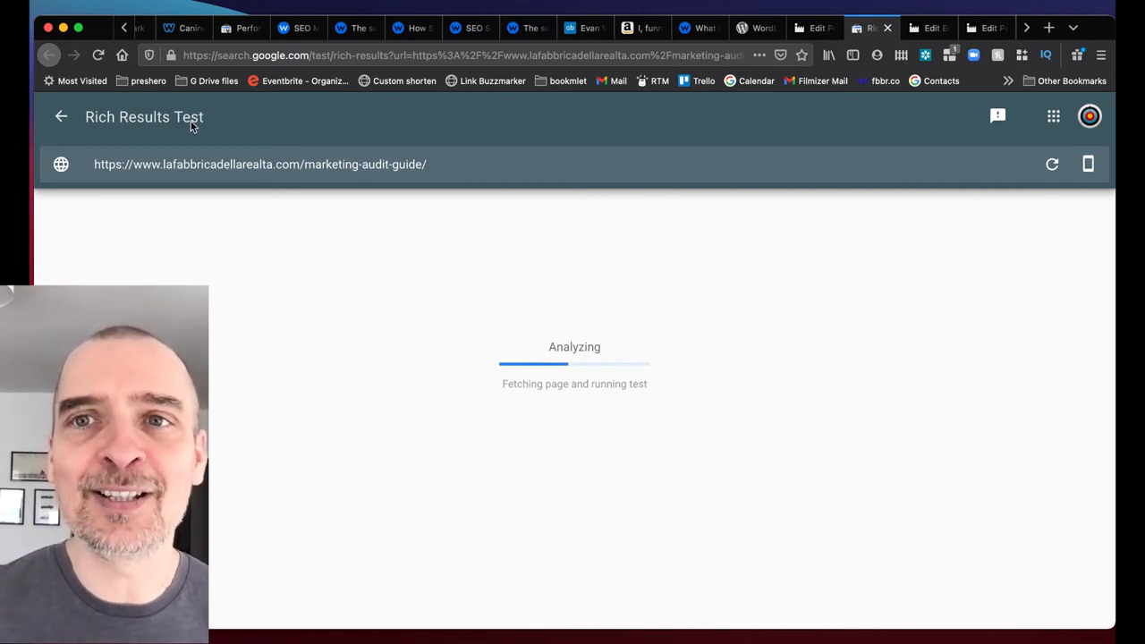
pyautogui.moveTo(433, 358)
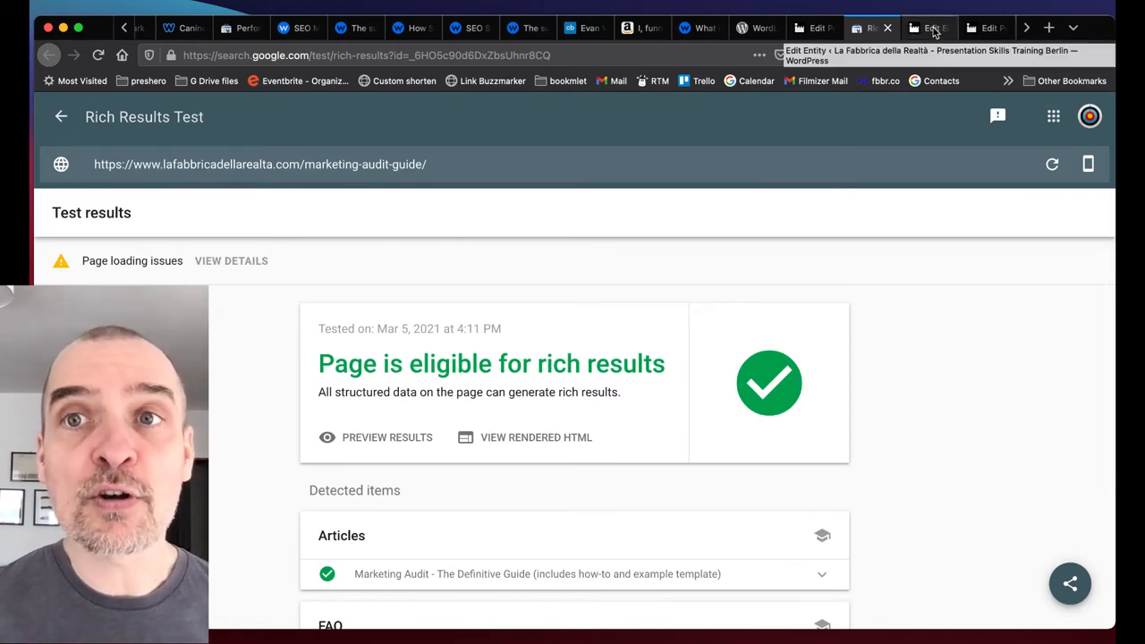
# Step: Review the sameAs links of the Maria Montessori entity
pyautogui.click(927, 28)
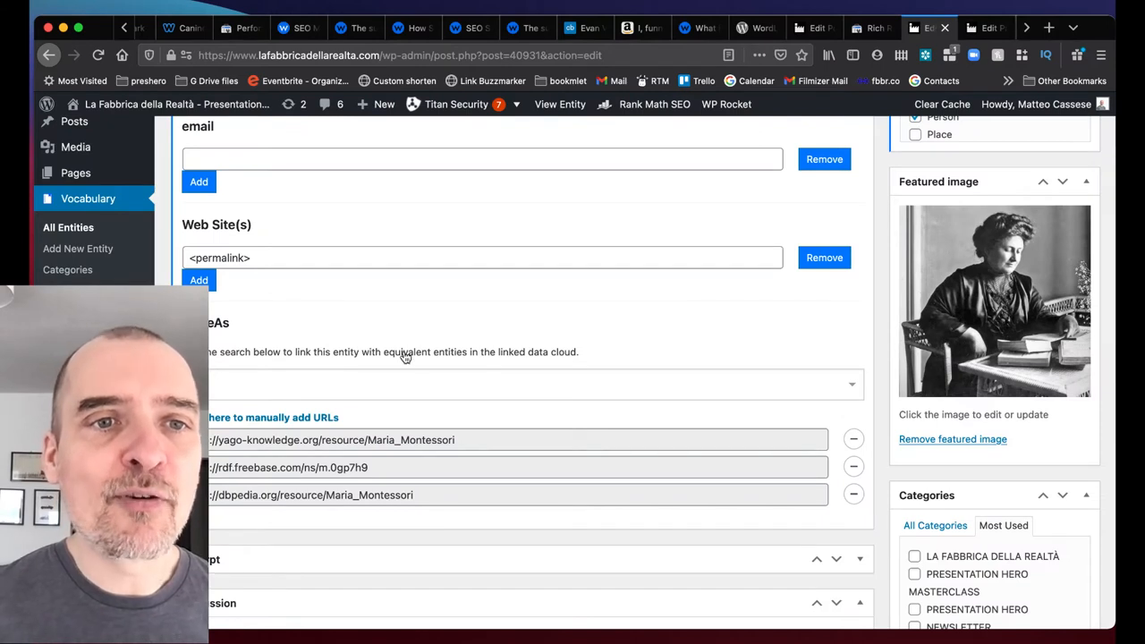
pyautogui.scroll(-3)
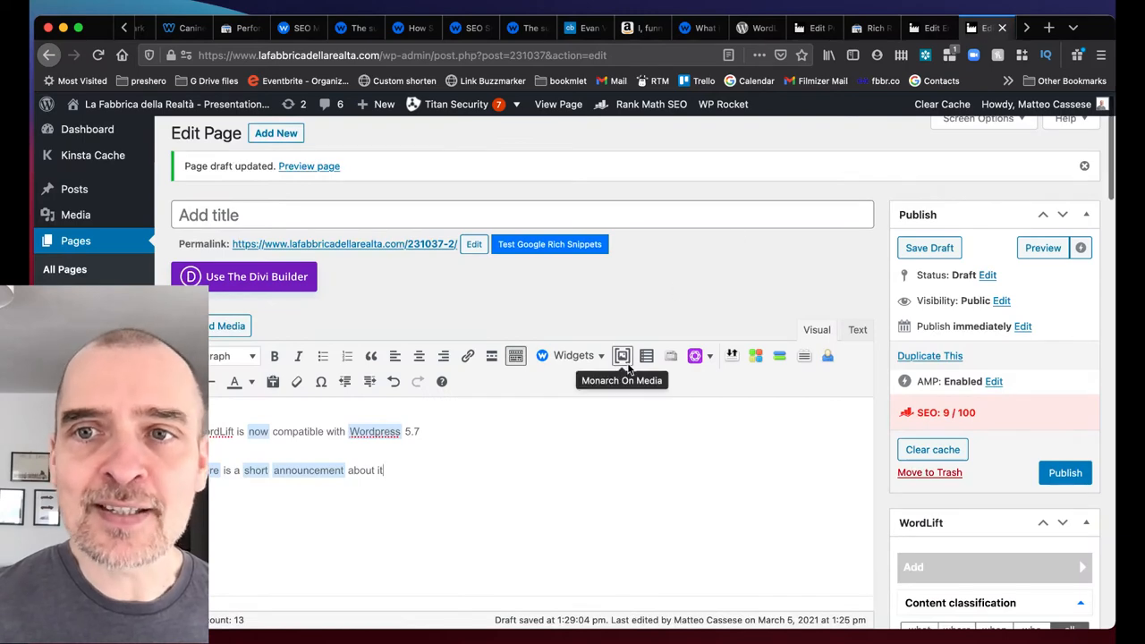
# Step: Add 'announcement' as an entity in the WordLift box of the draft page
pyautogui.scroll(-3)
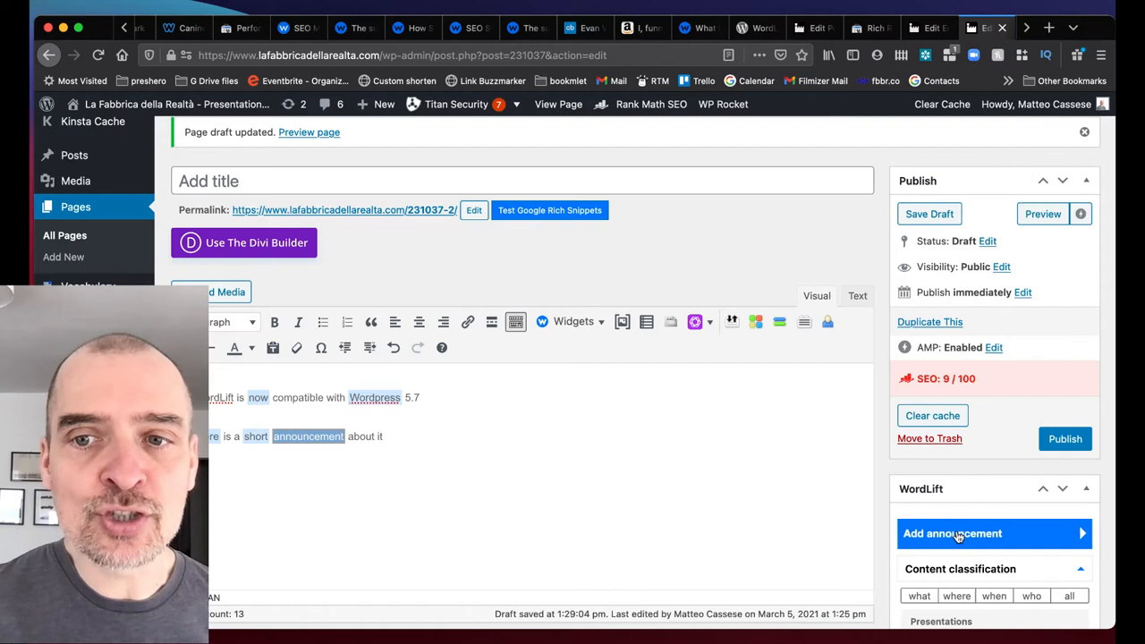
pyautogui.click(952, 533)
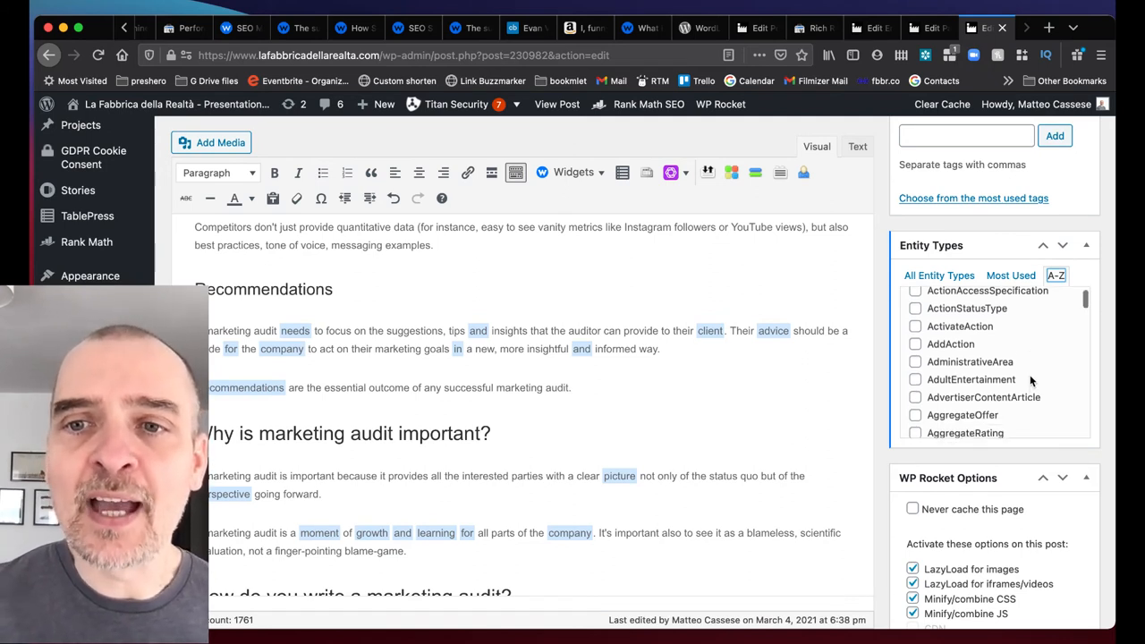
pyautogui.scroll(-3)
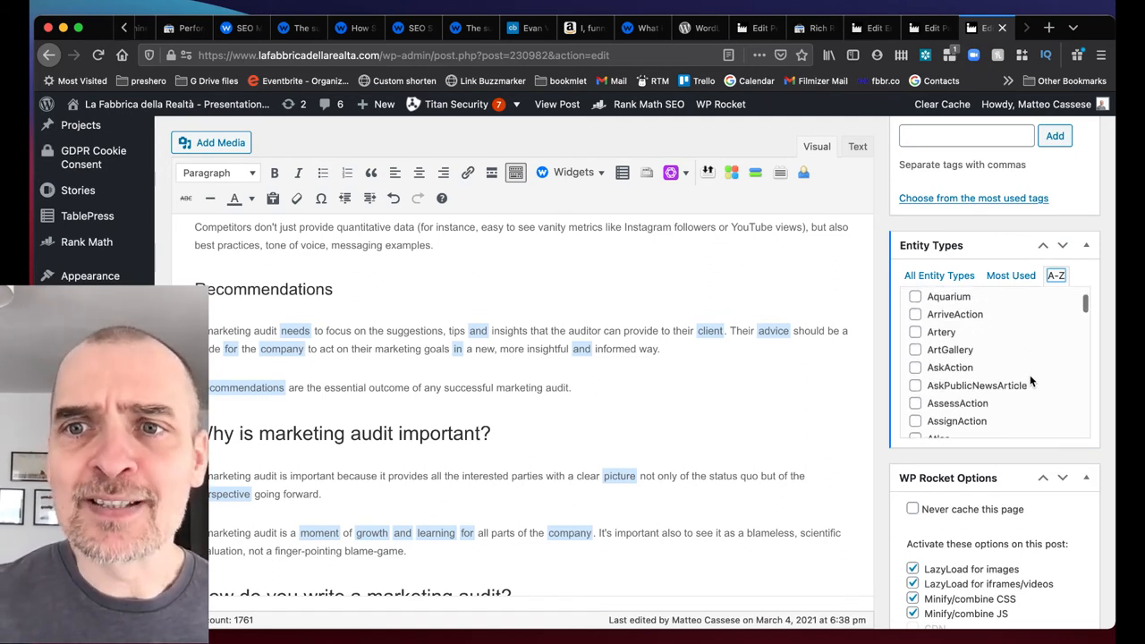
pyautogui.scroll(-3)
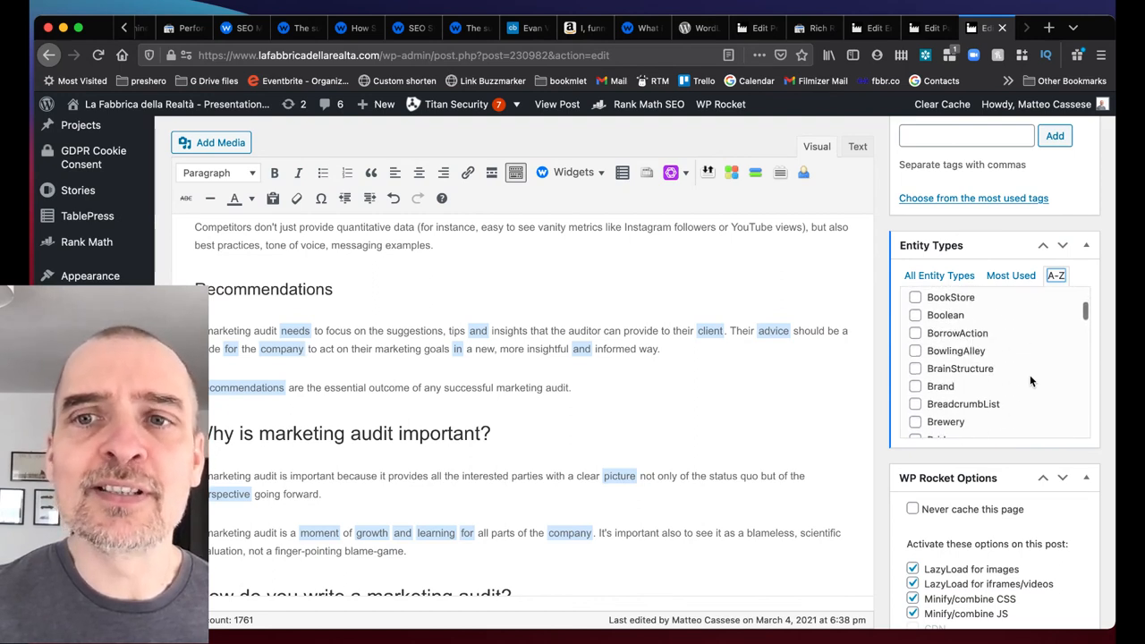
pyautogui.scroll(-3)
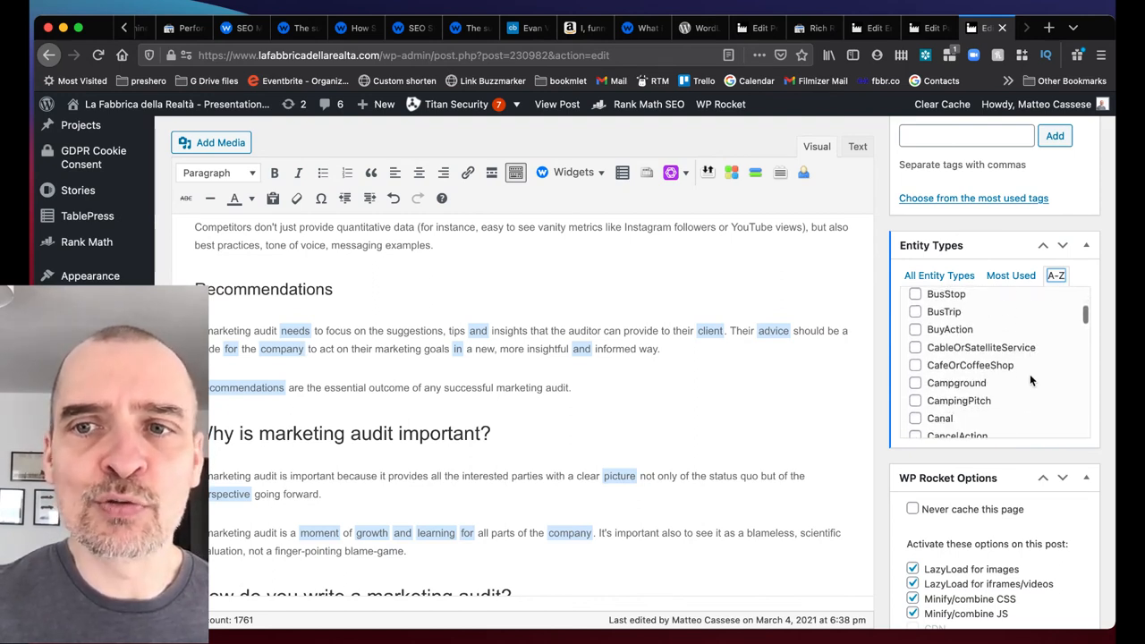
pyautogui.scroll(-3)
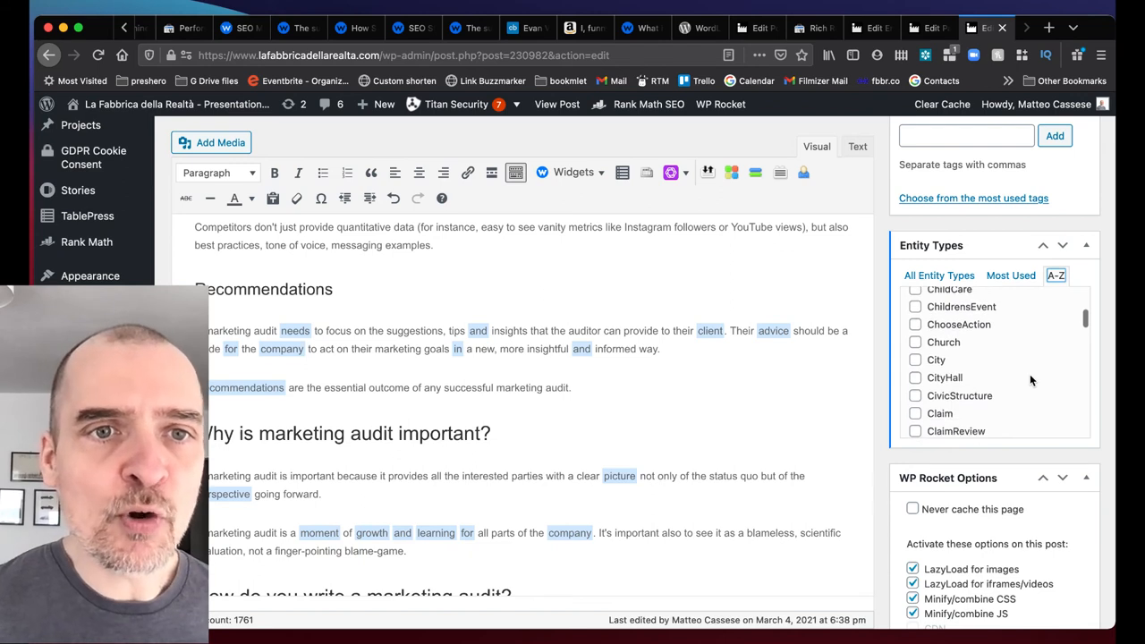